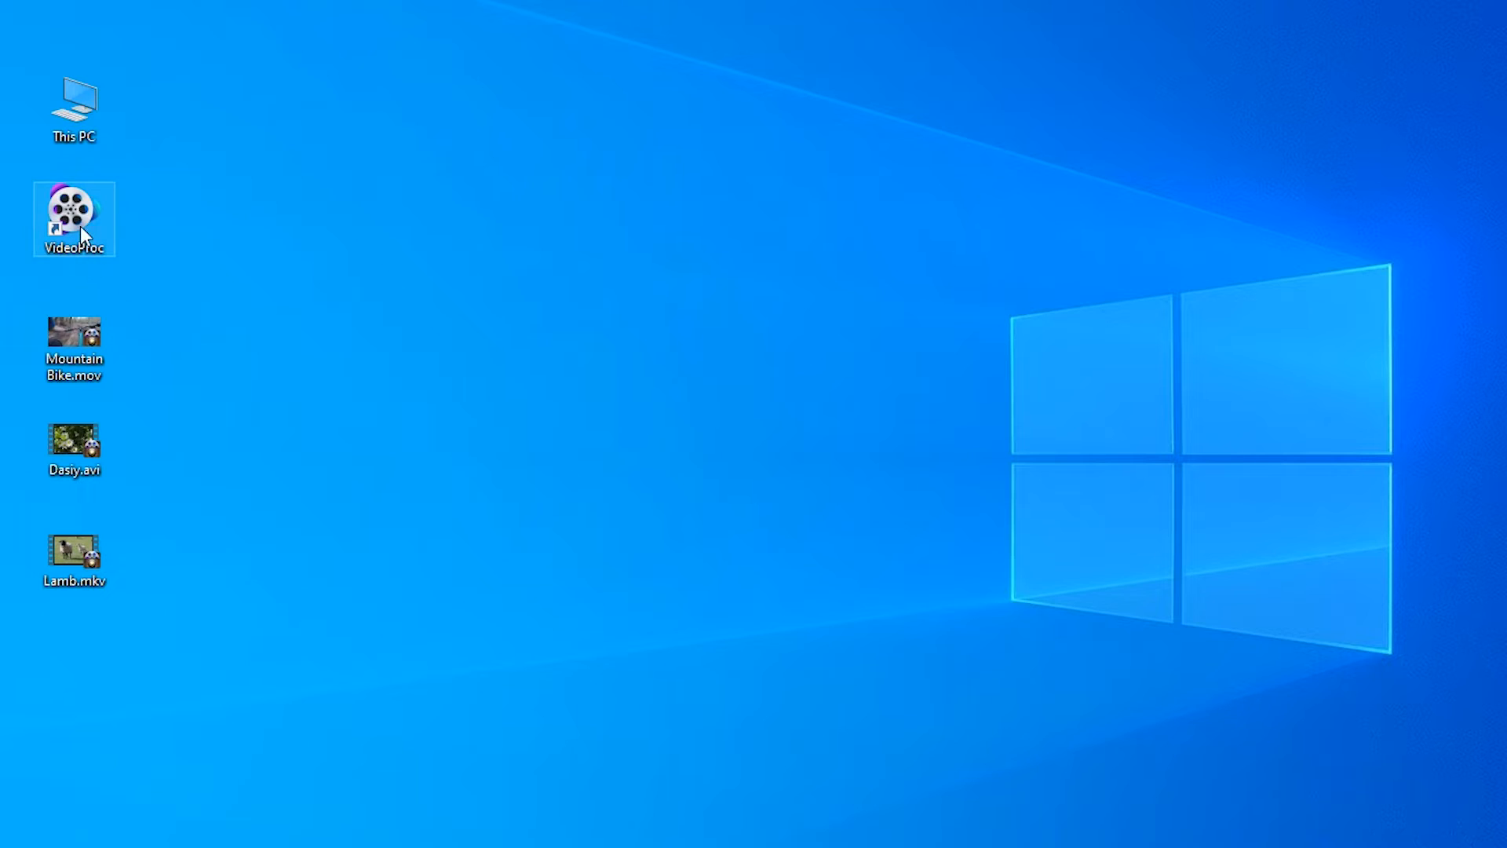
Step: Launch VideoProc from its desktop shortcut
double_click(73, 217)
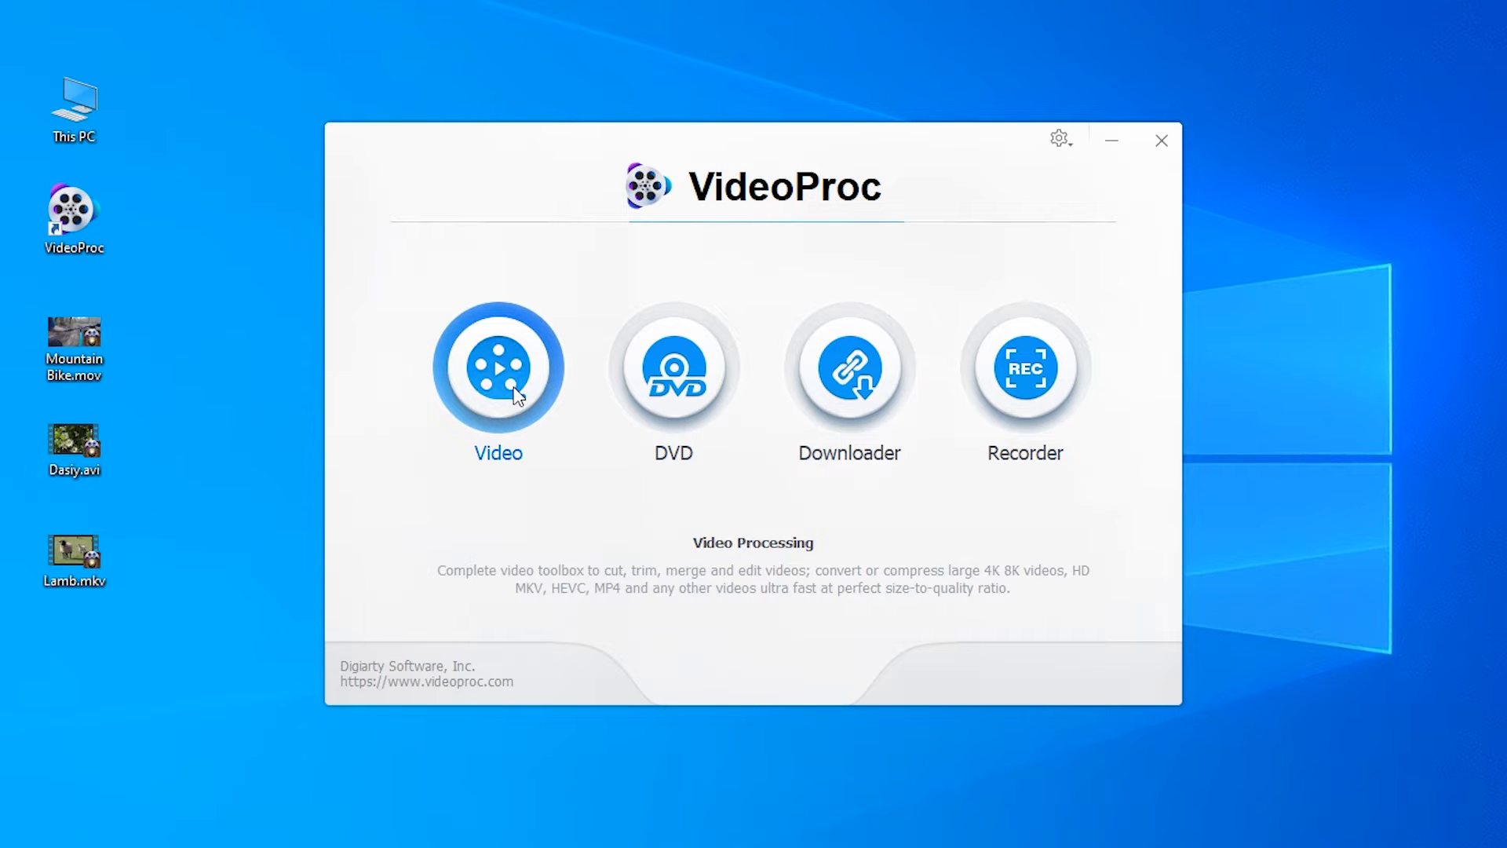
Step: Enter Video mode and add Mountain Bike.mov, Dasiy.avi and Lamb.mkv from the desktop
click(498, 365)
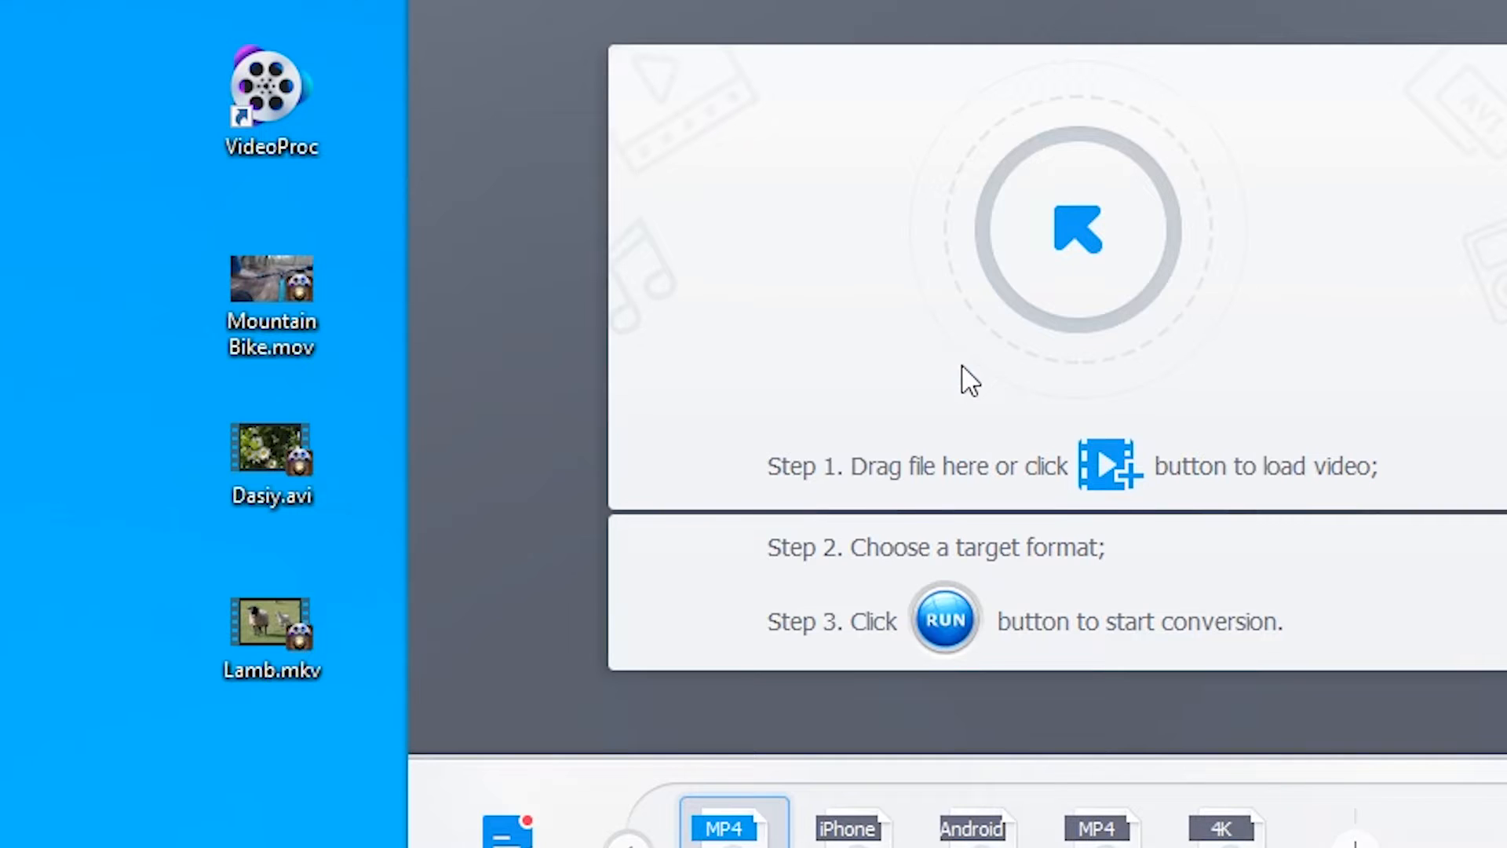
mouse_move(360, 570)
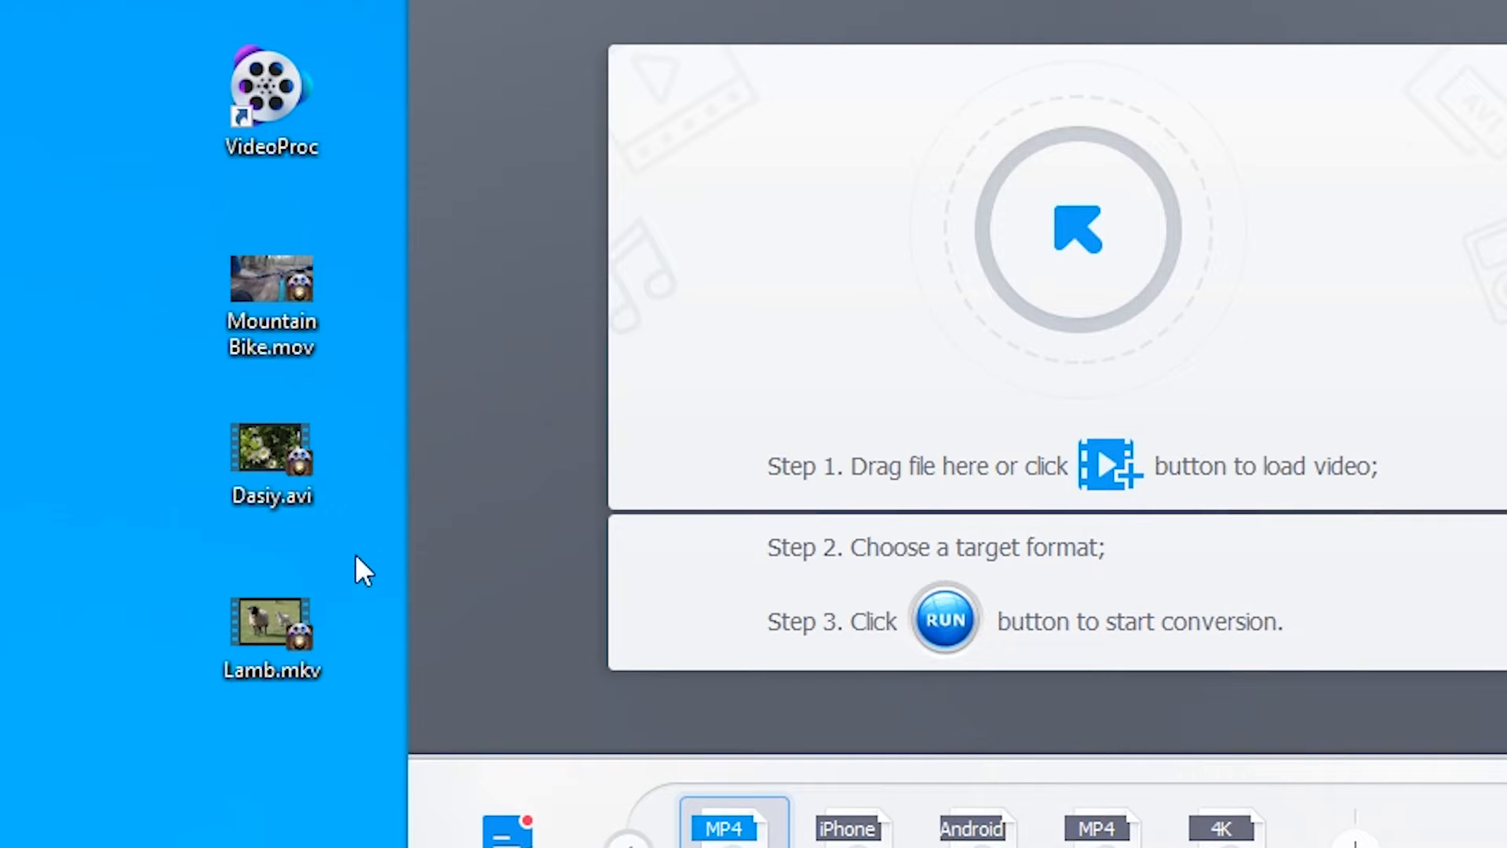
click(271, 452)
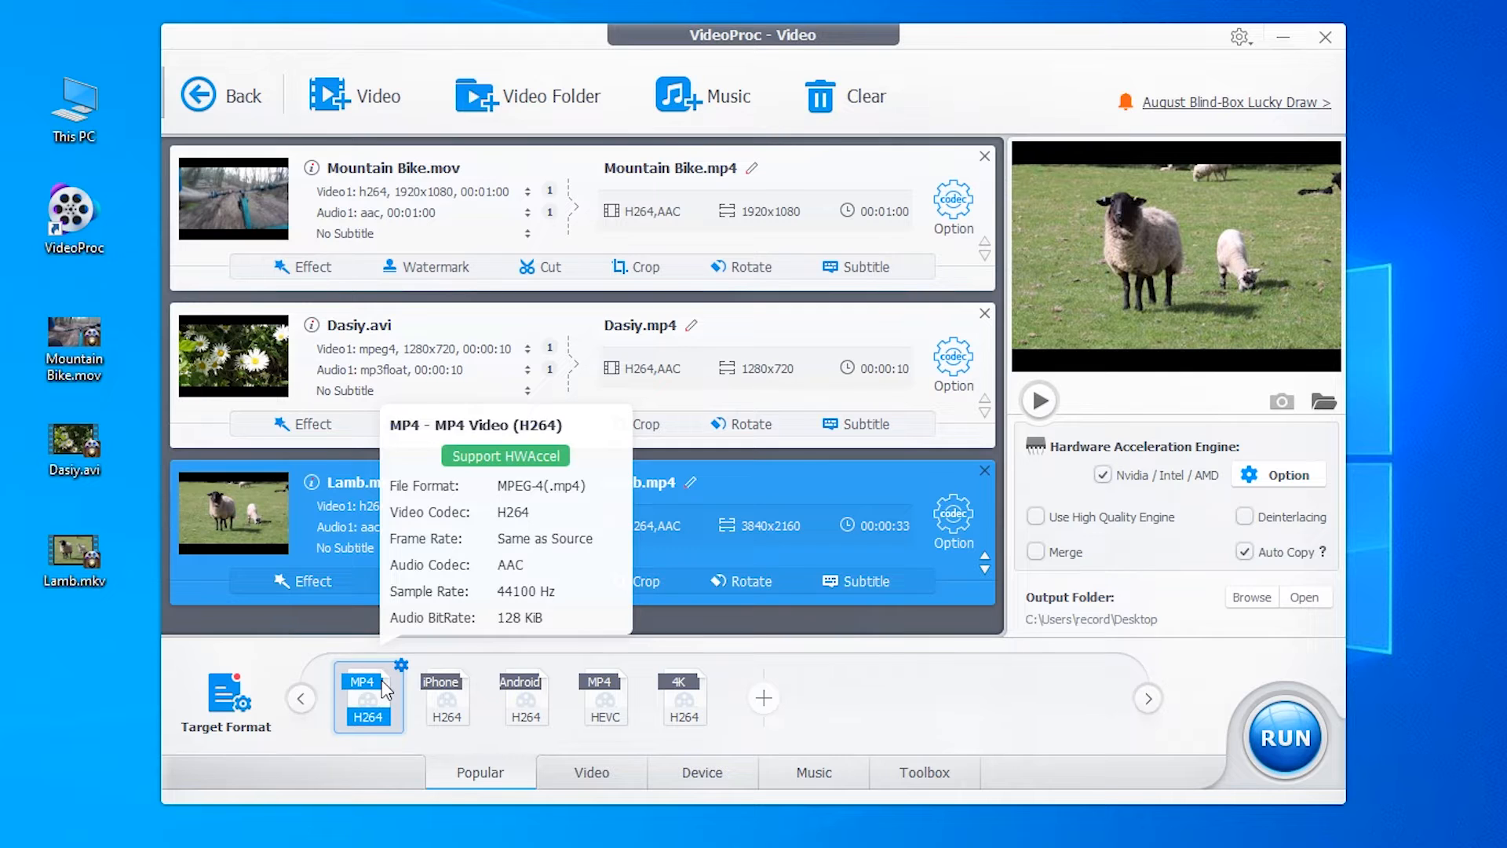
mouse_move(358, 650)
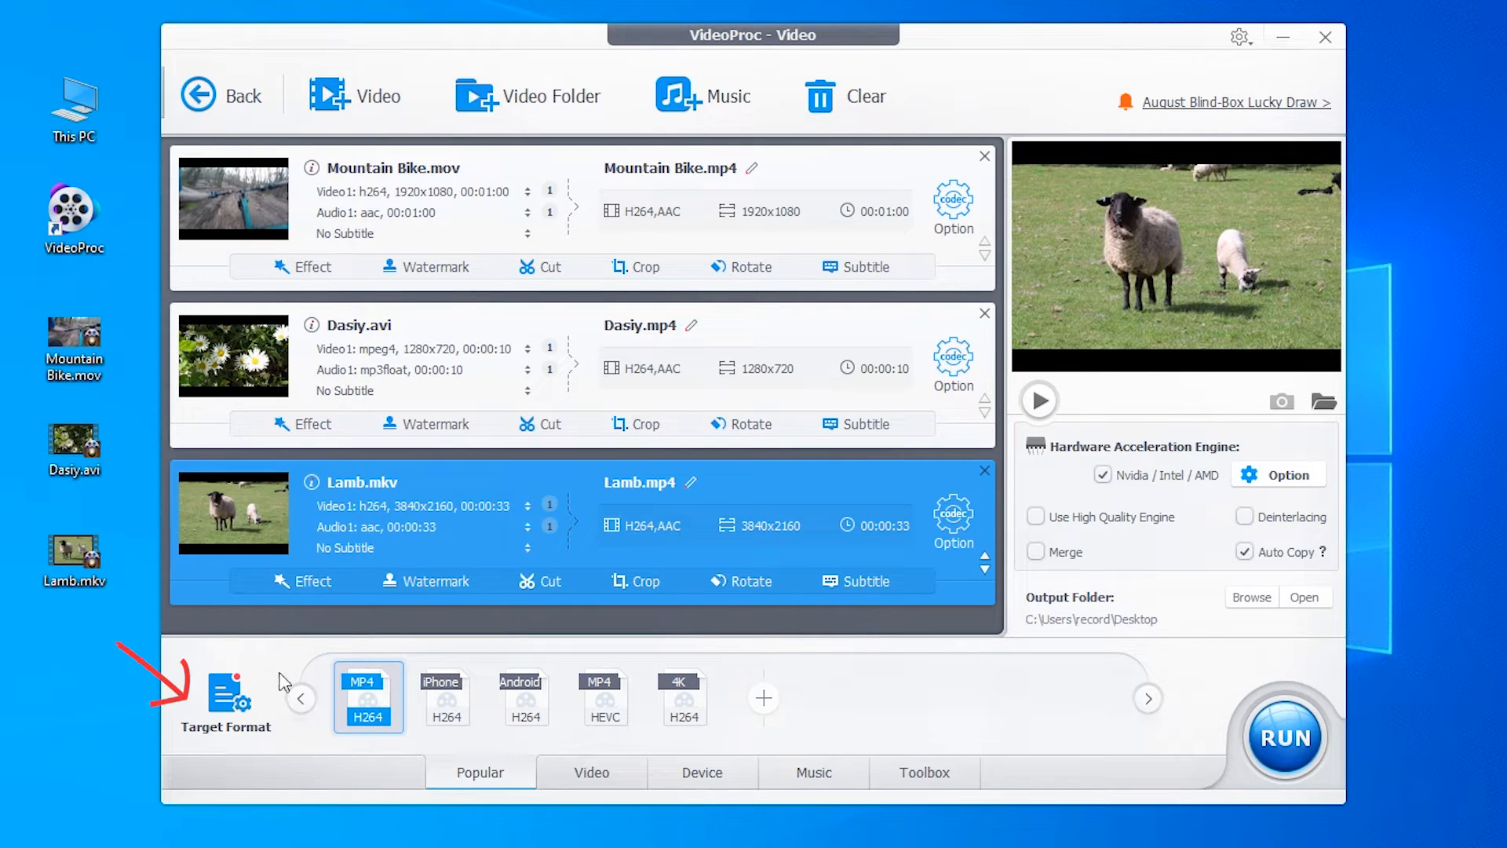
Step: Browse the target format profiles, from General Profiles through the TV video list
click(226, 692)
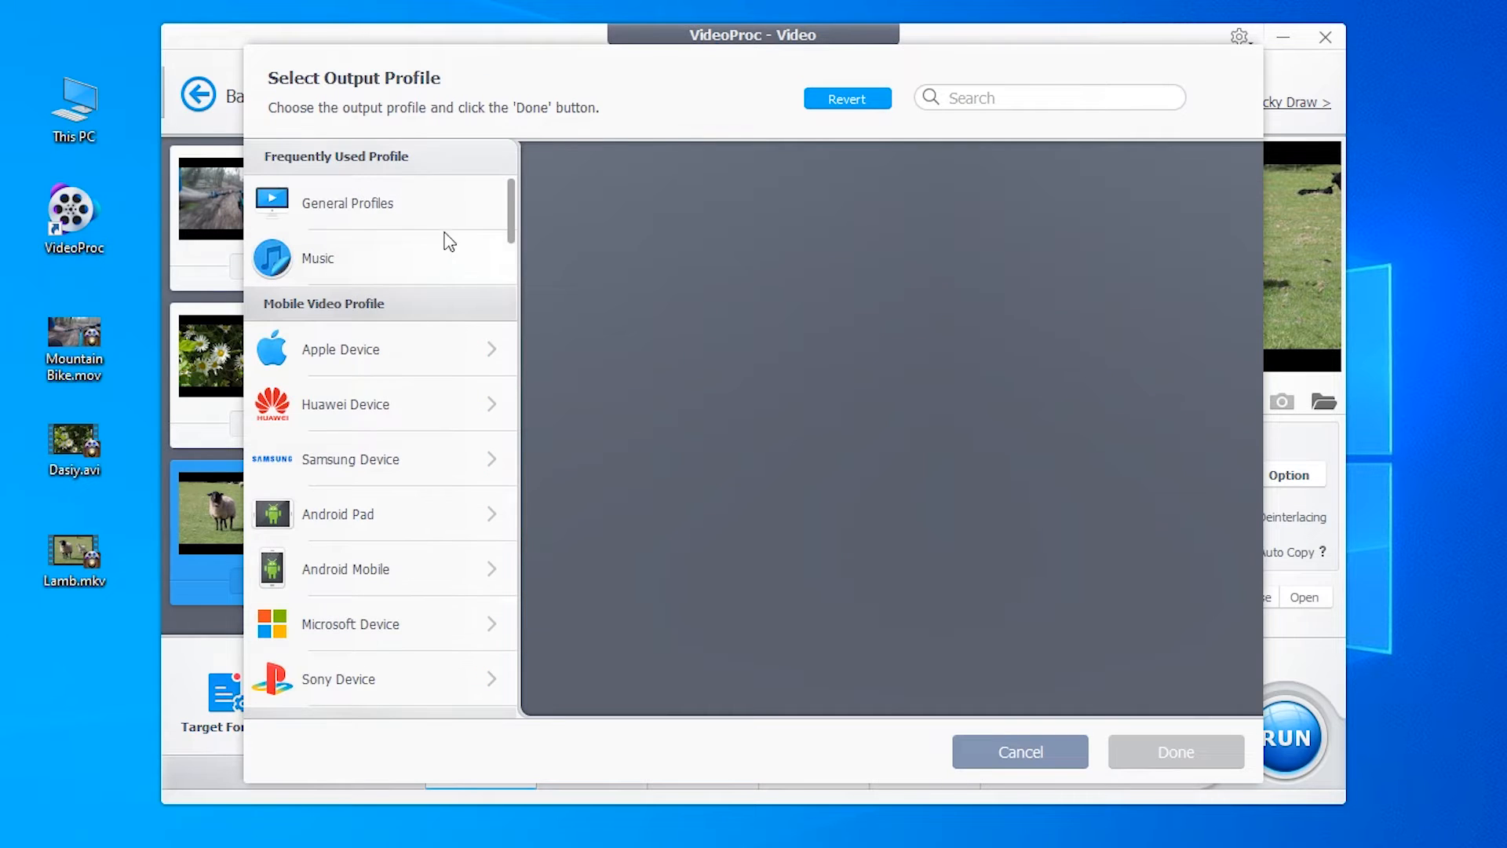
click(347, 203)
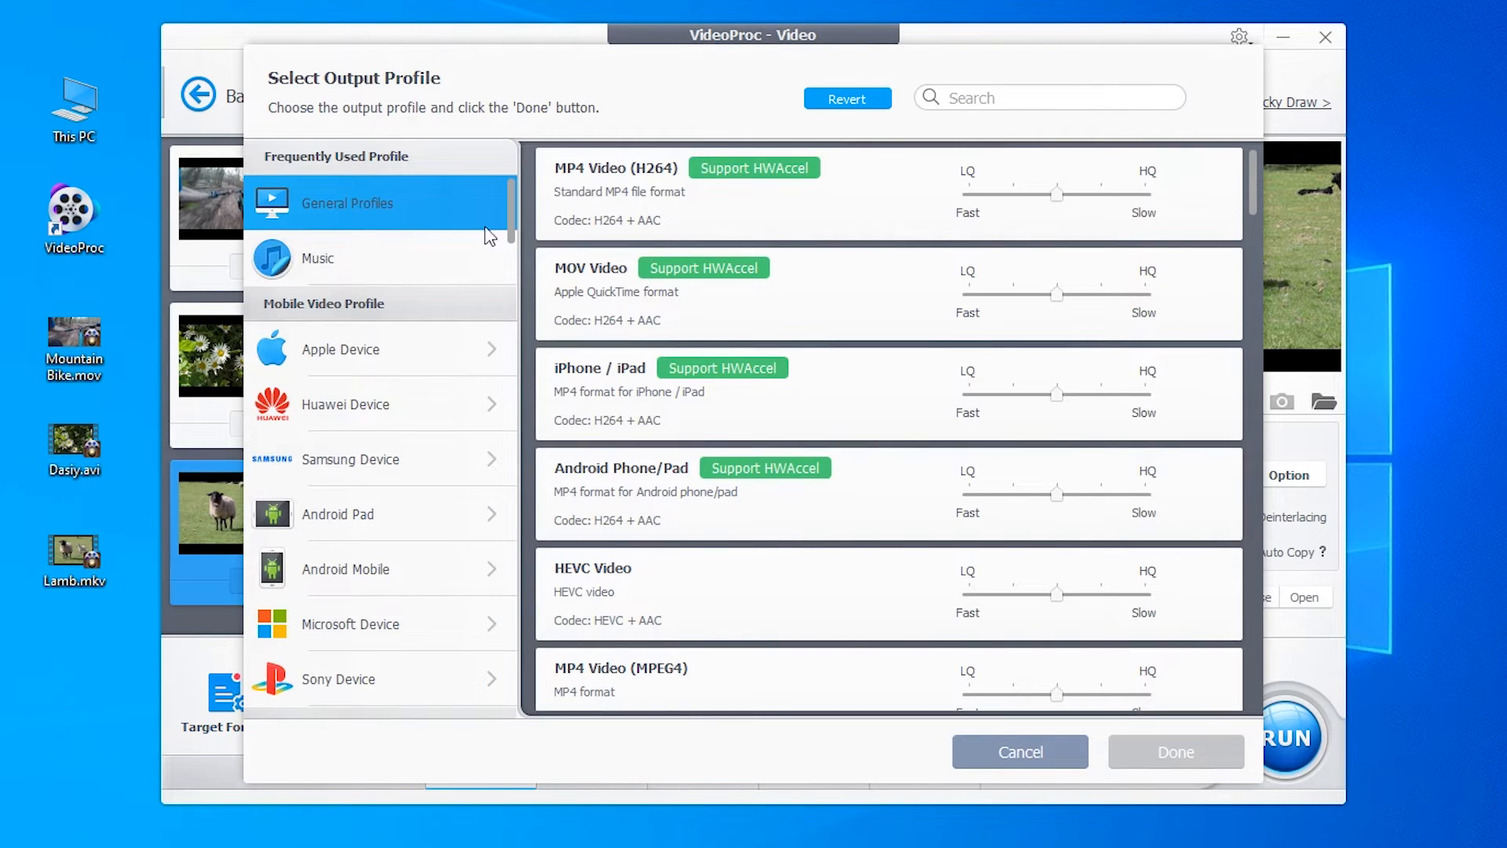
scroll(down, 3)
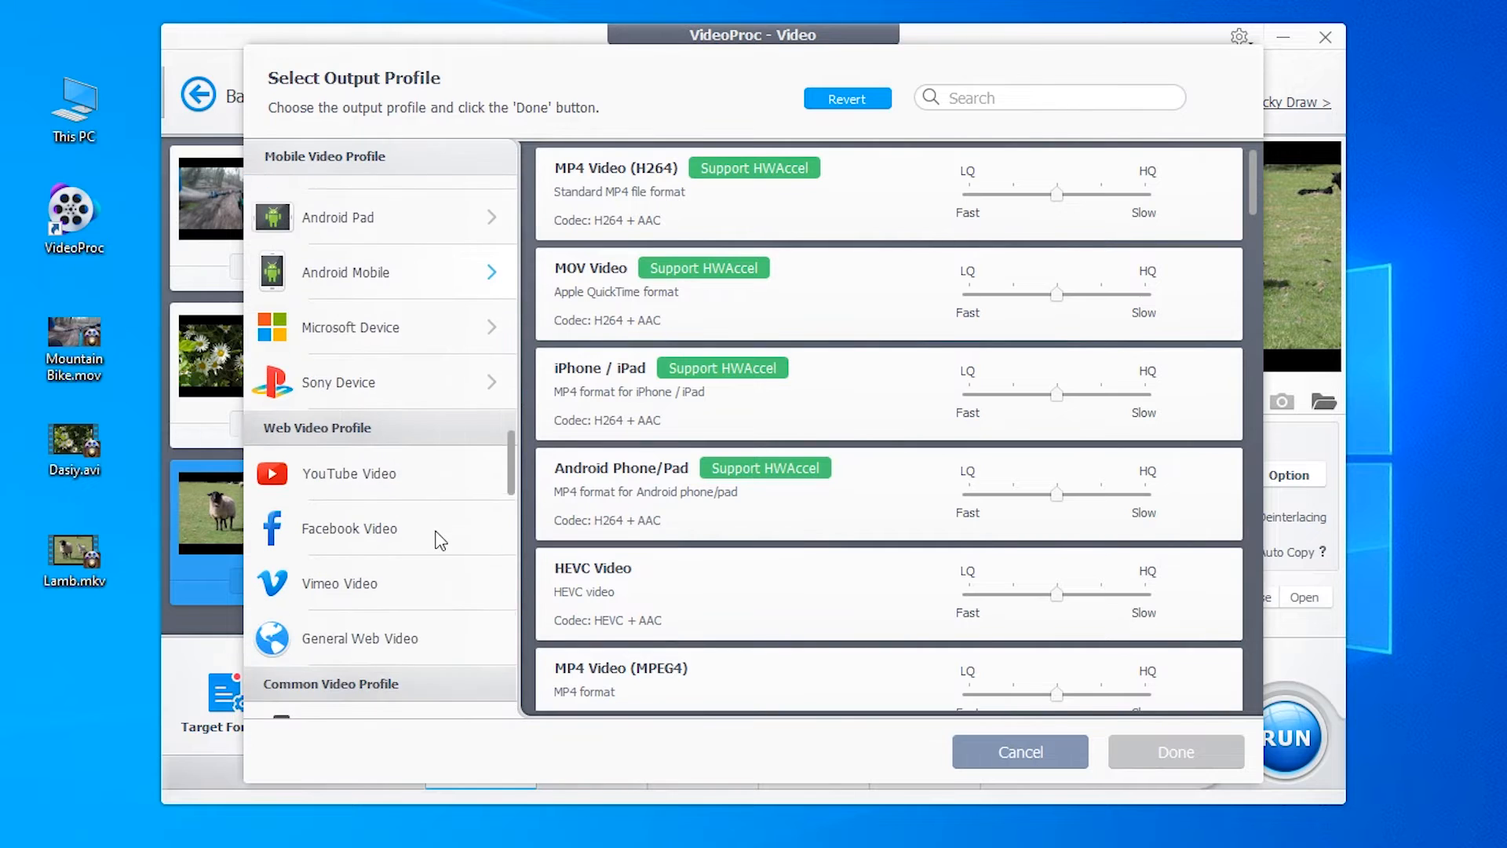
click(330, 663)
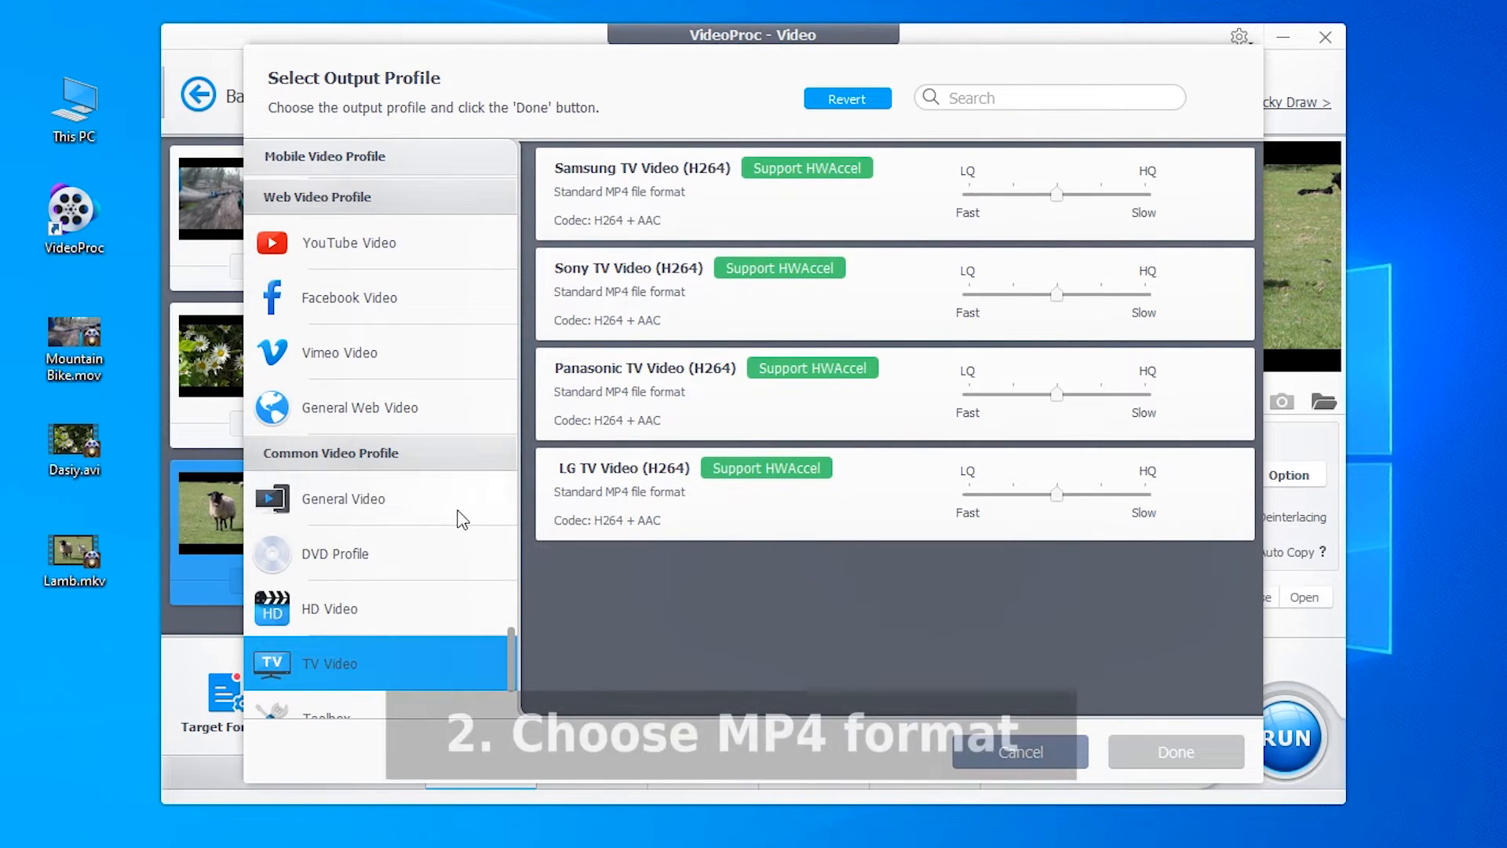
Step: Choose General Video MP4 (H264), slide quality to HQ, and confirm with Done
click(343, 498)
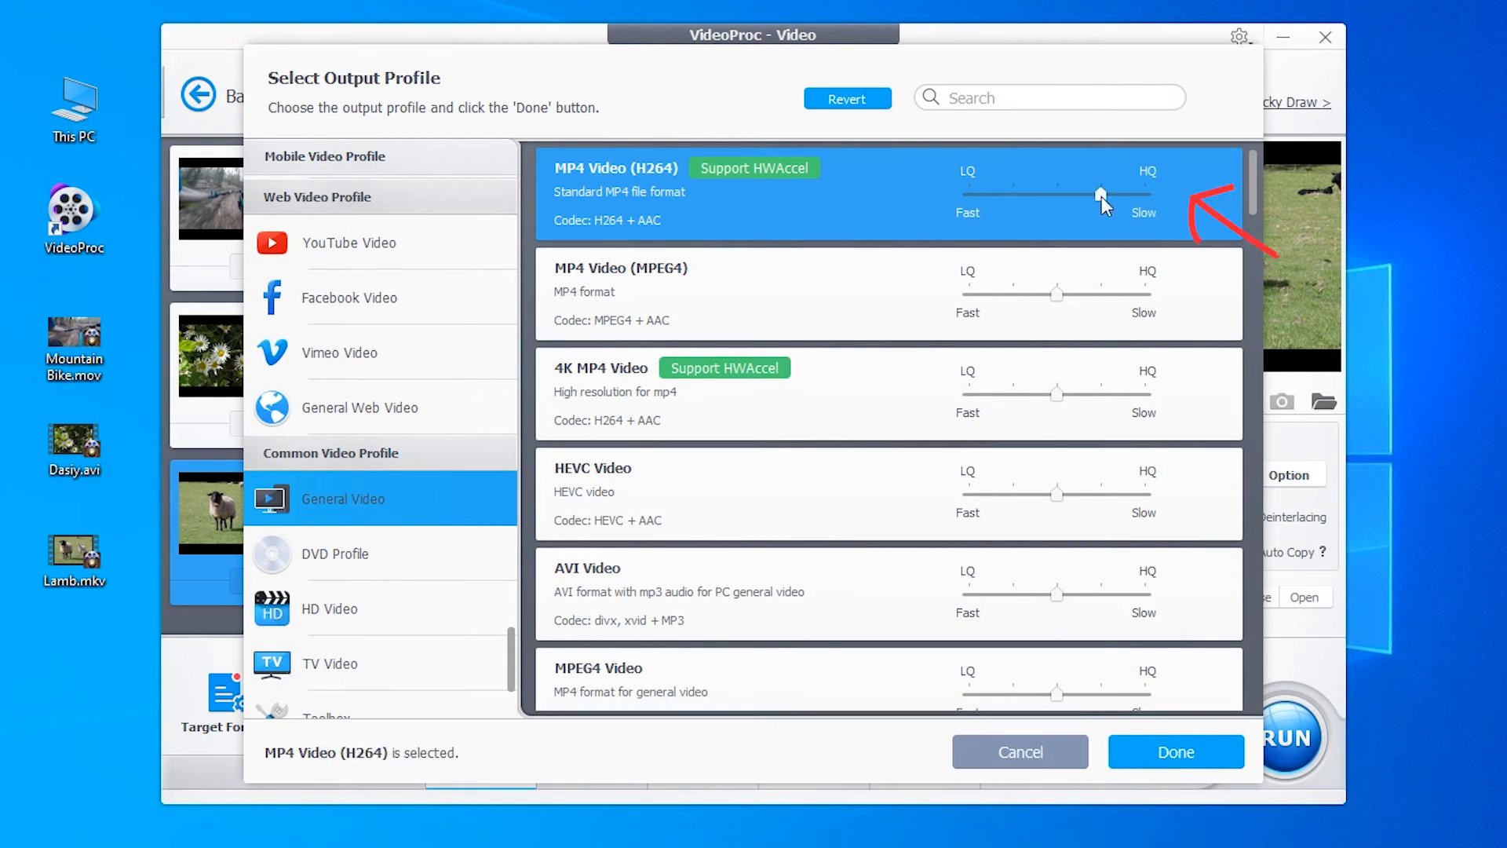
drag(1101, 196, 1139, 196)
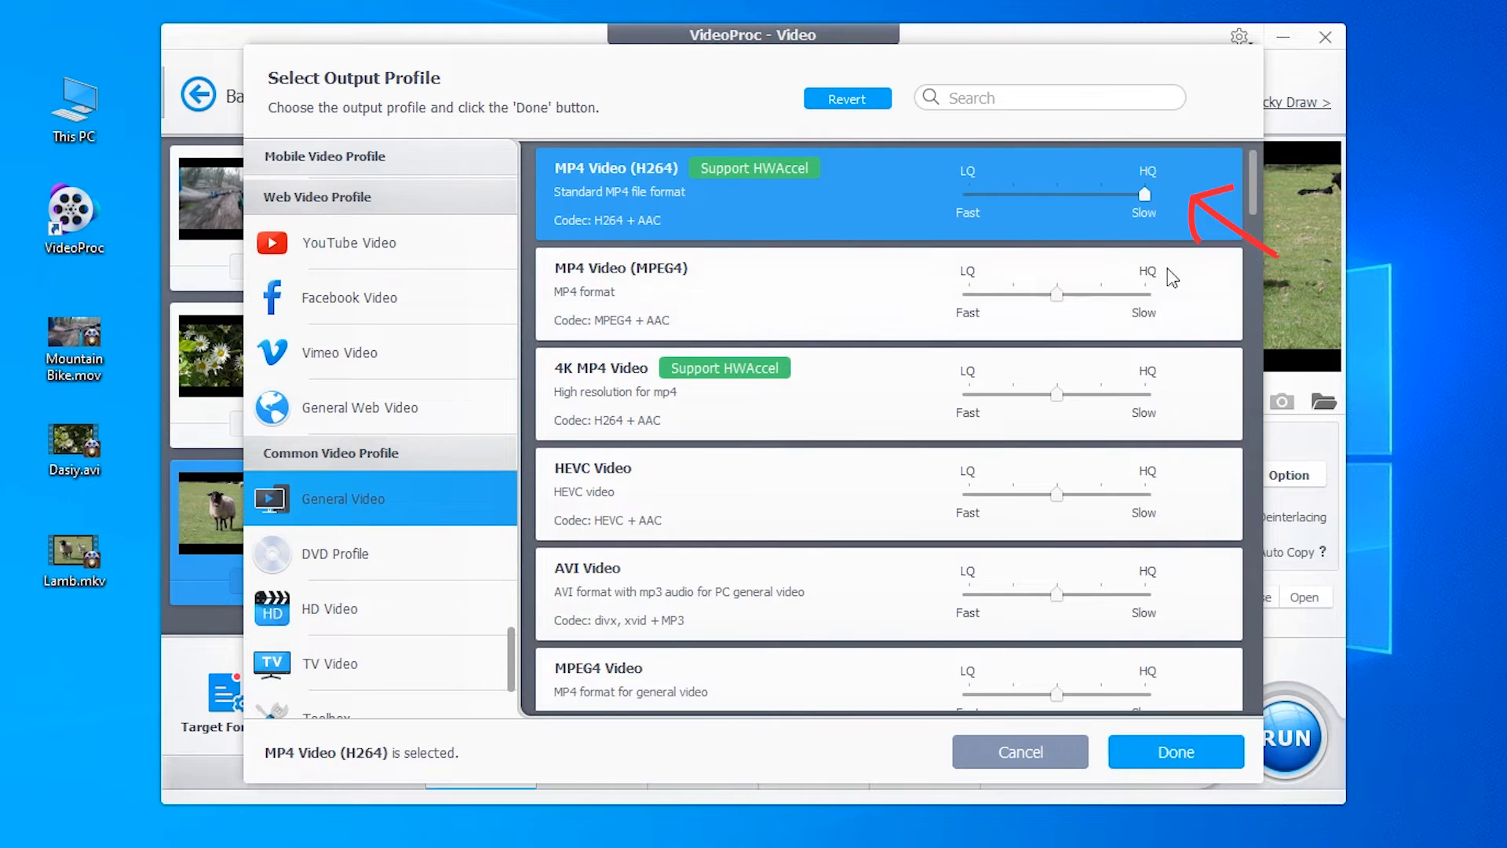
click(1175, 752)
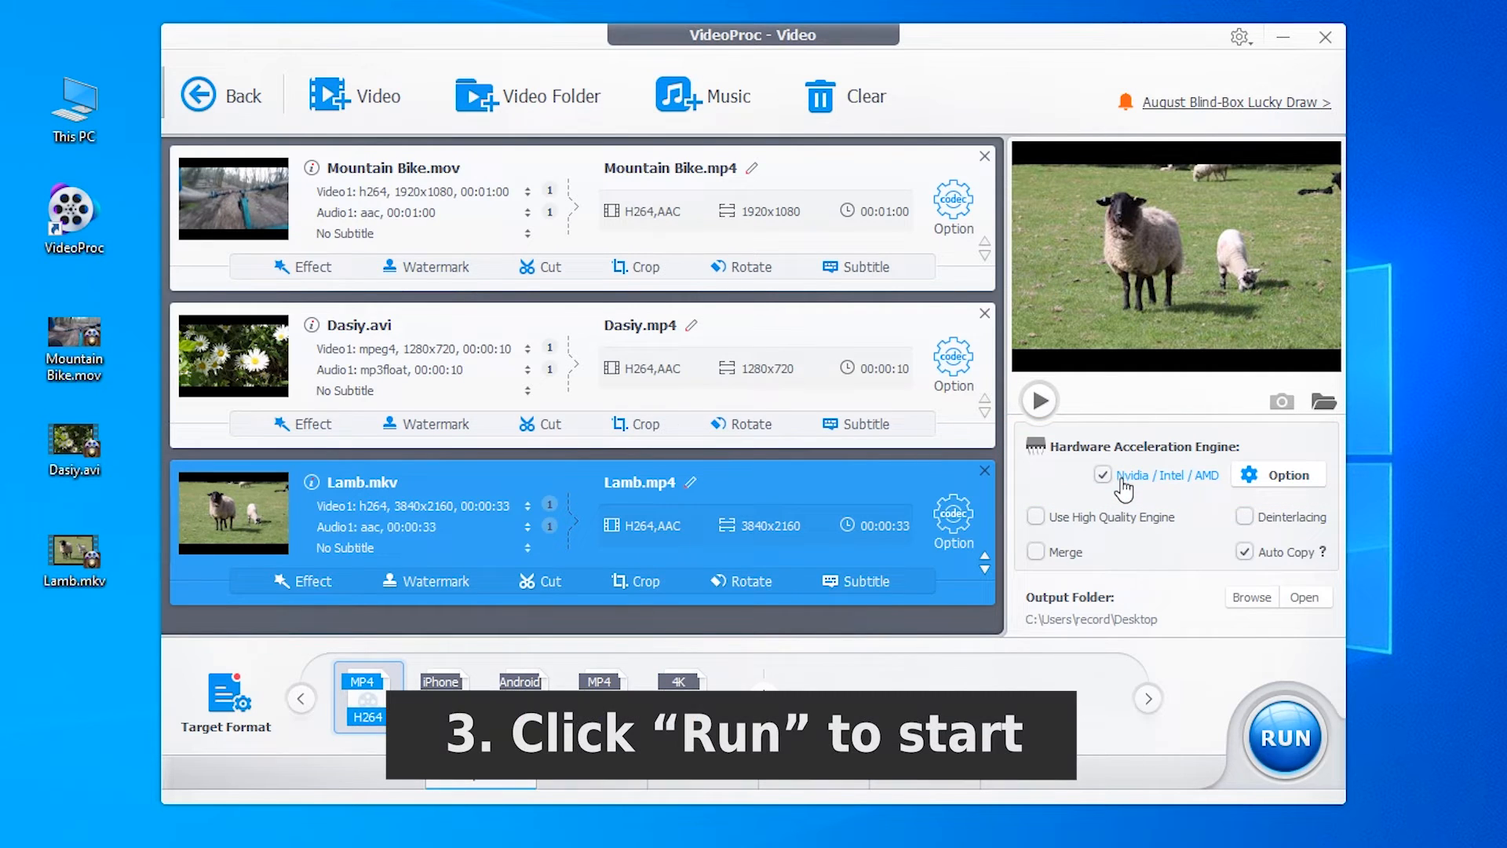
Step: Run the conversion of the three videos to MP4
click(1282, 737)
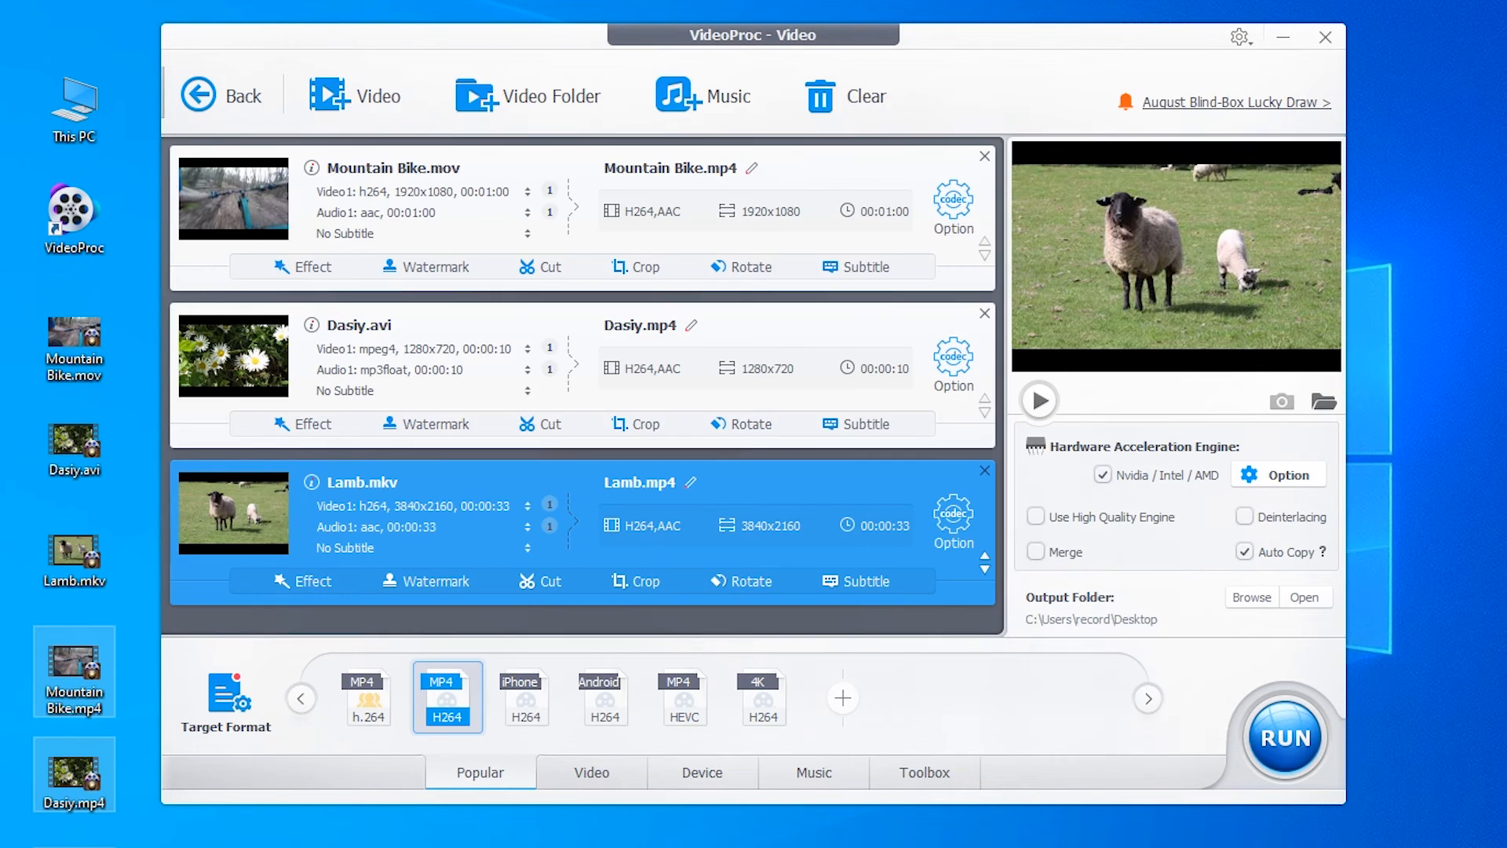
mouse_move(1305, 597)
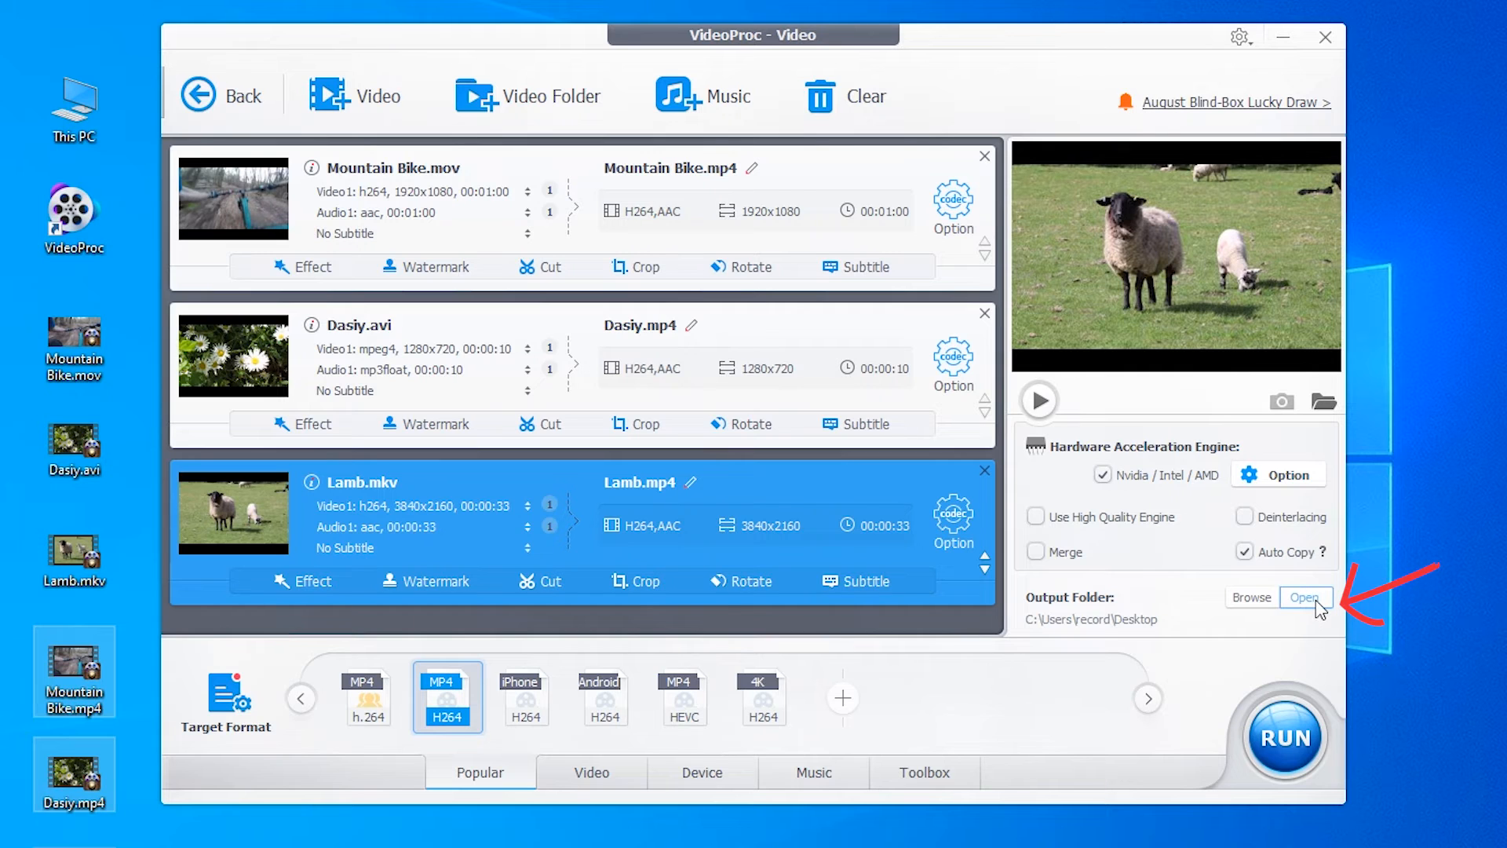
Step: Check the output folder, clear the conversion list, and return to the start window
click(1303, 597)
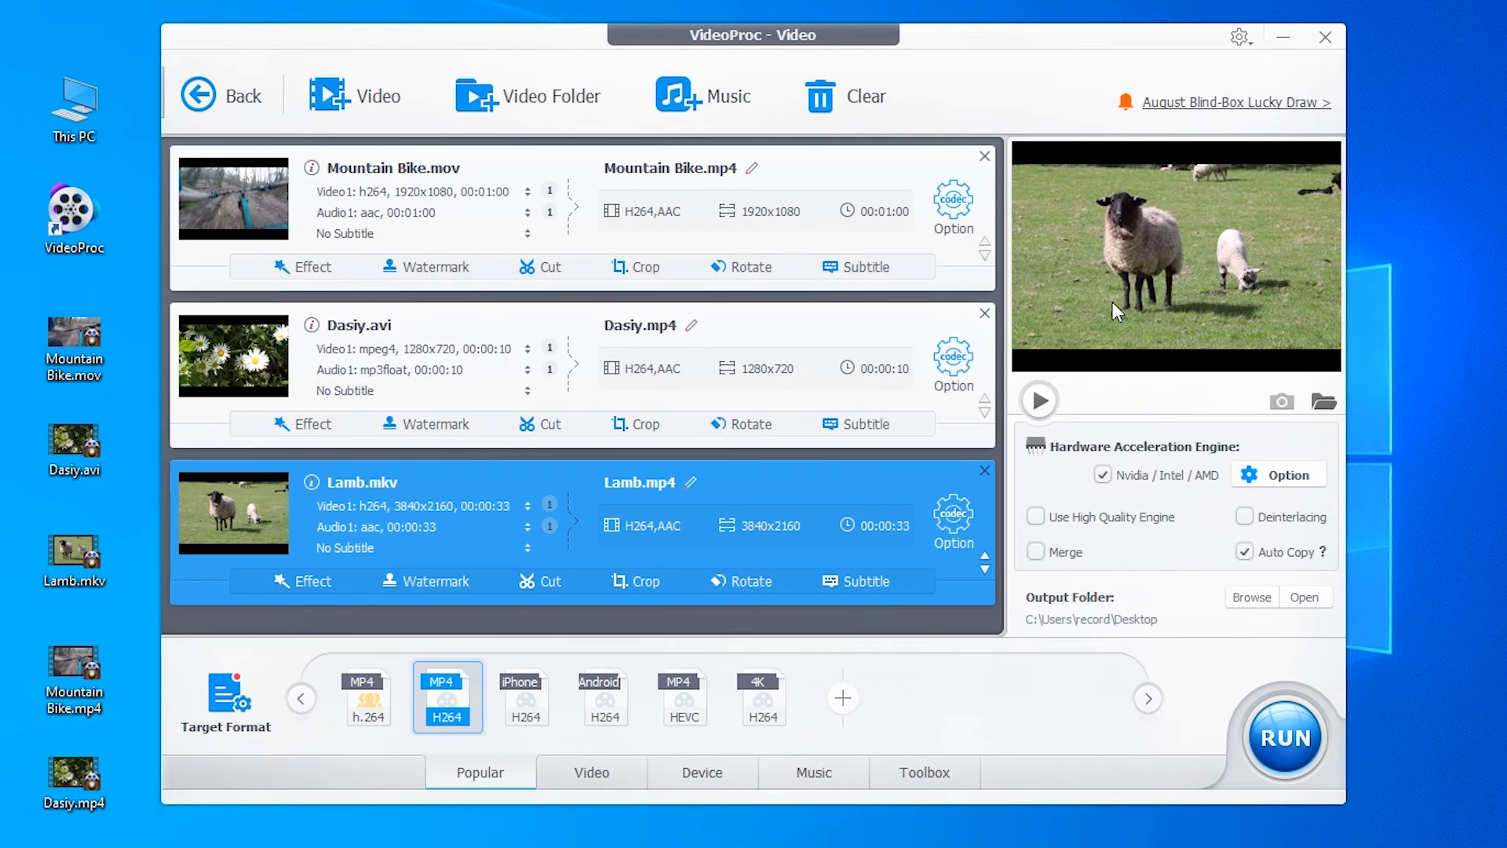
mouse_move(864, 95)
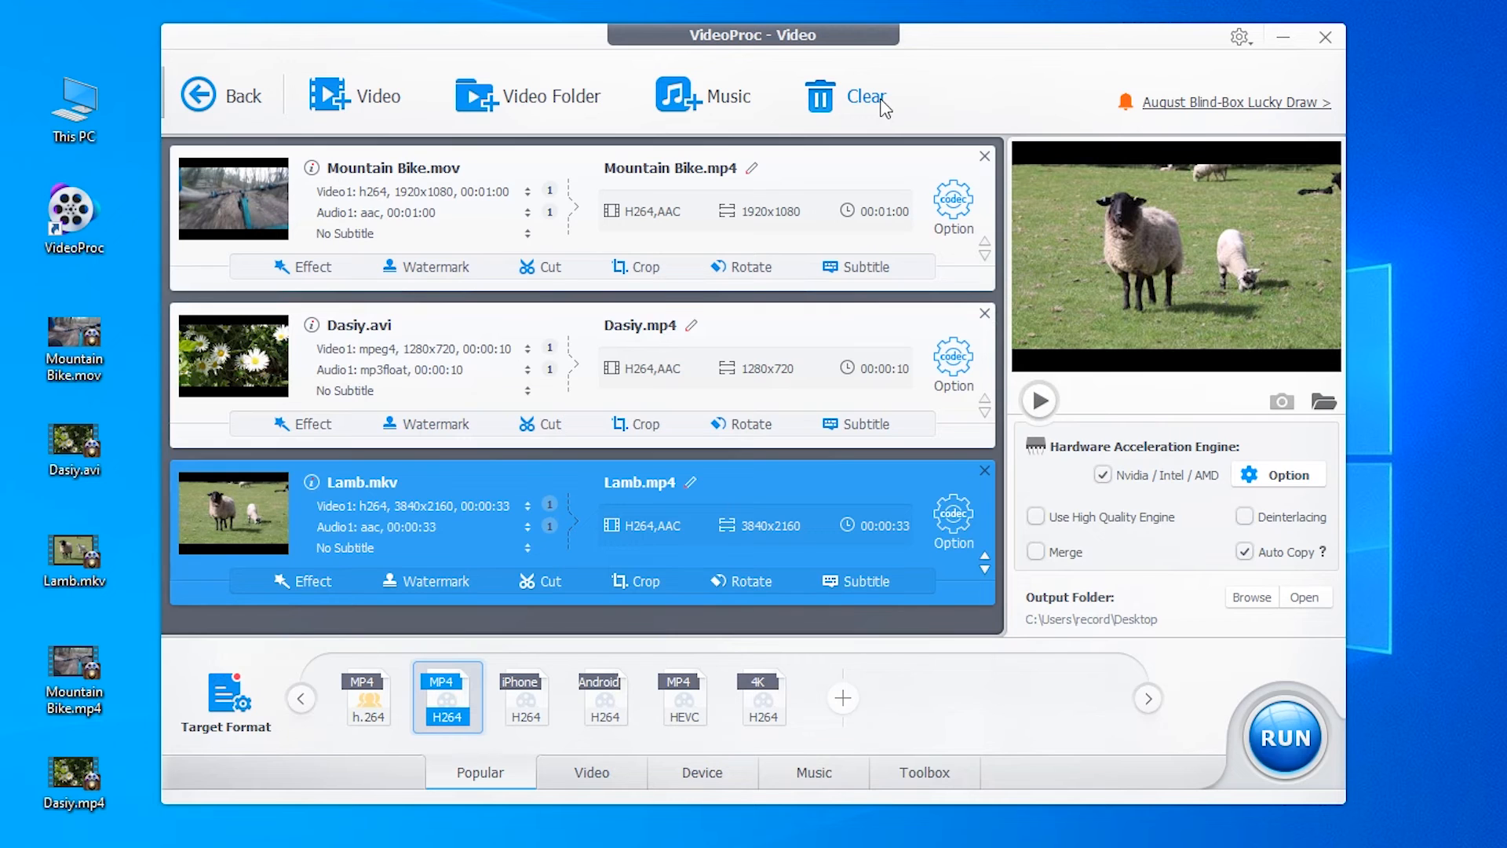
click(851, 96)
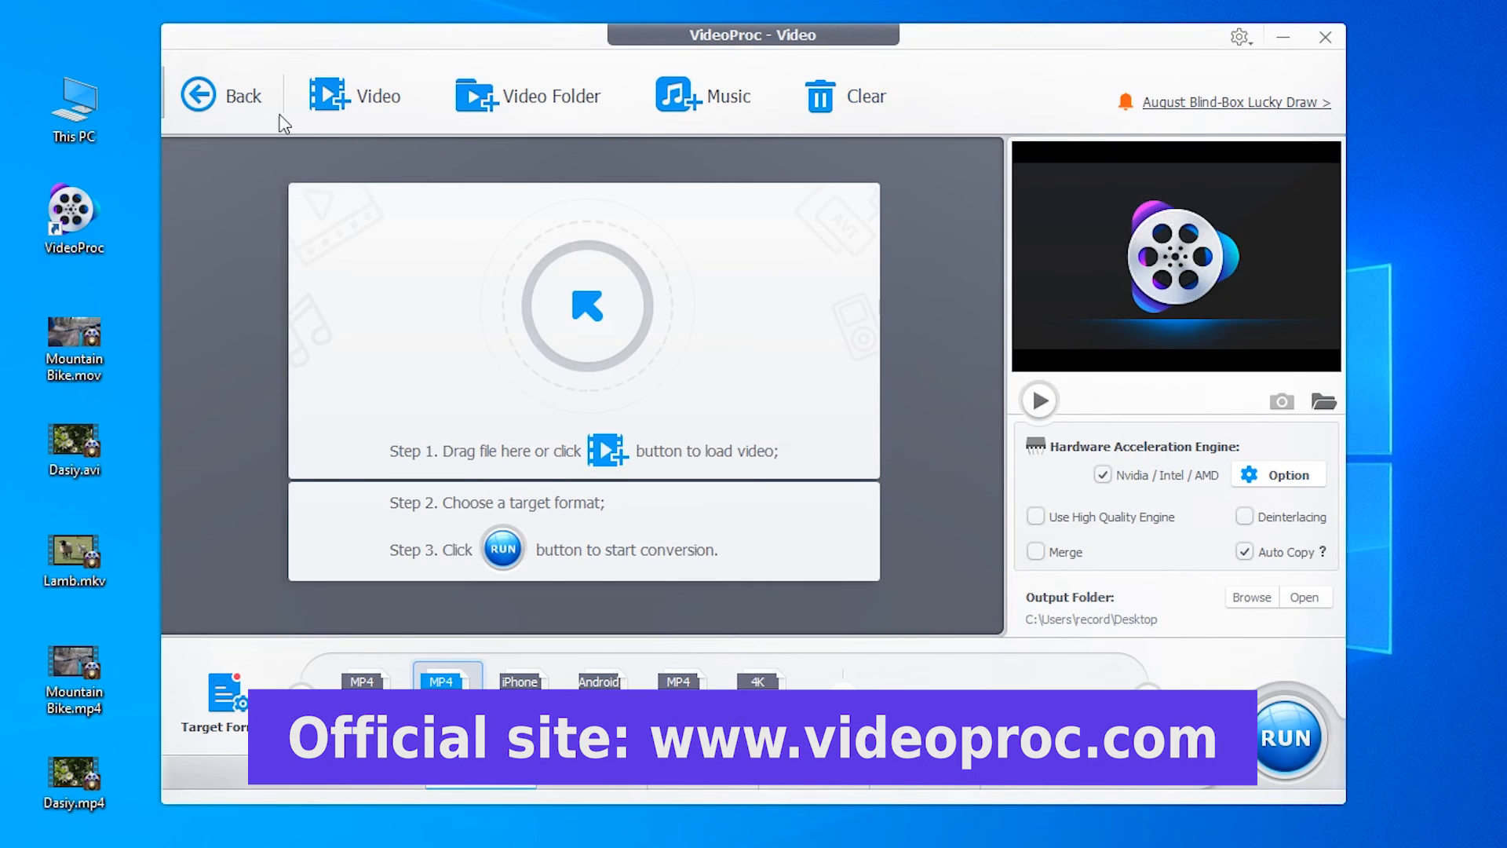
click(223, 95)
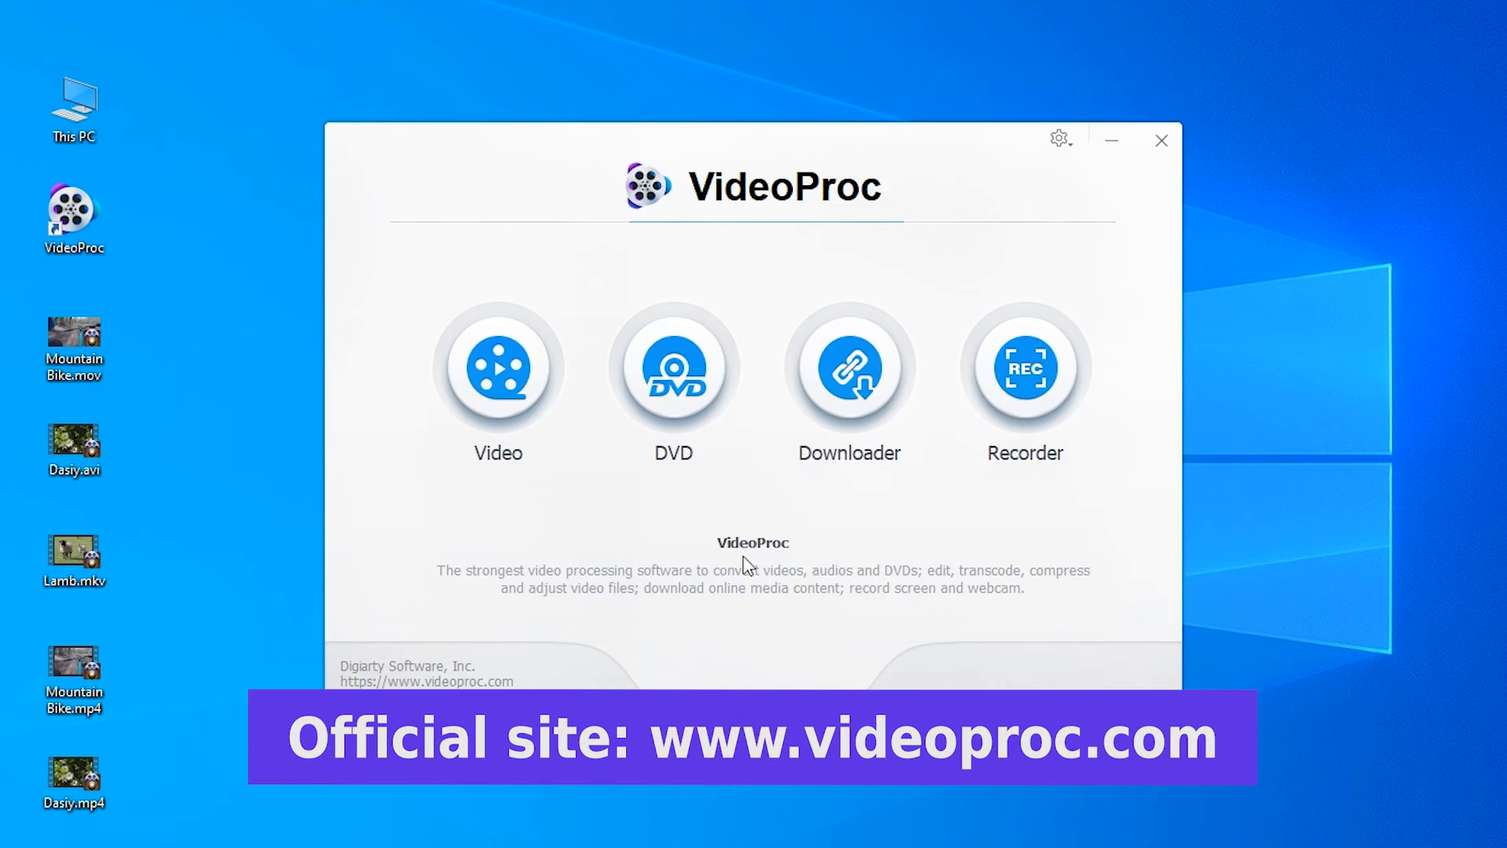